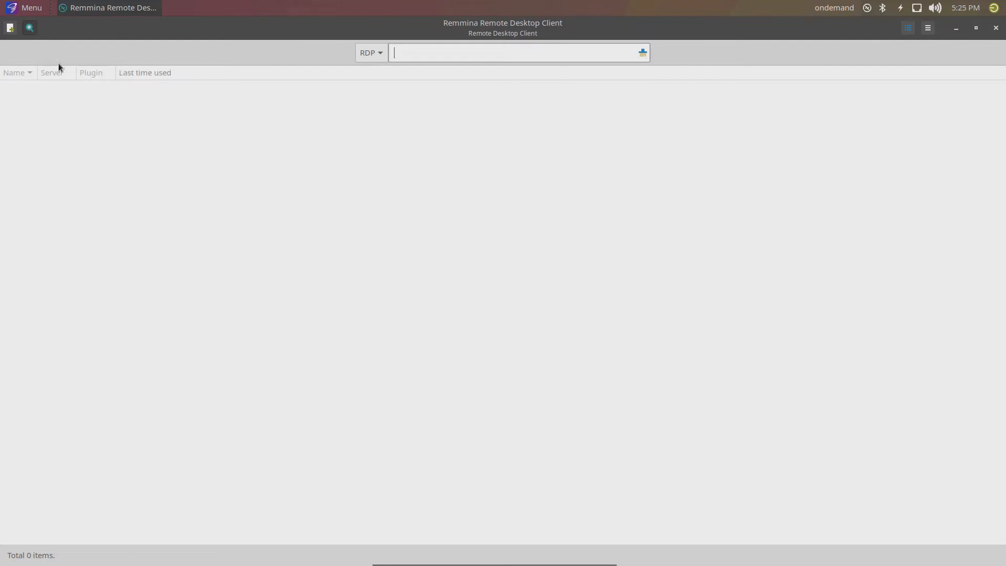
# Create a new connection profile named 'SAMSUNG LAP1', keeping RDP as the protocol
pyautogui.click(10, 26)
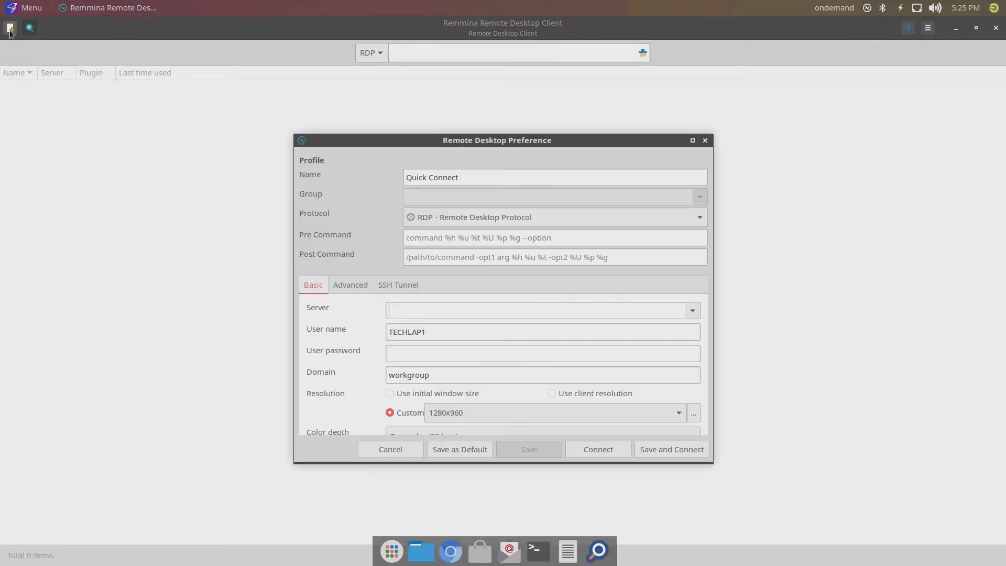
pyautogui.write('s')
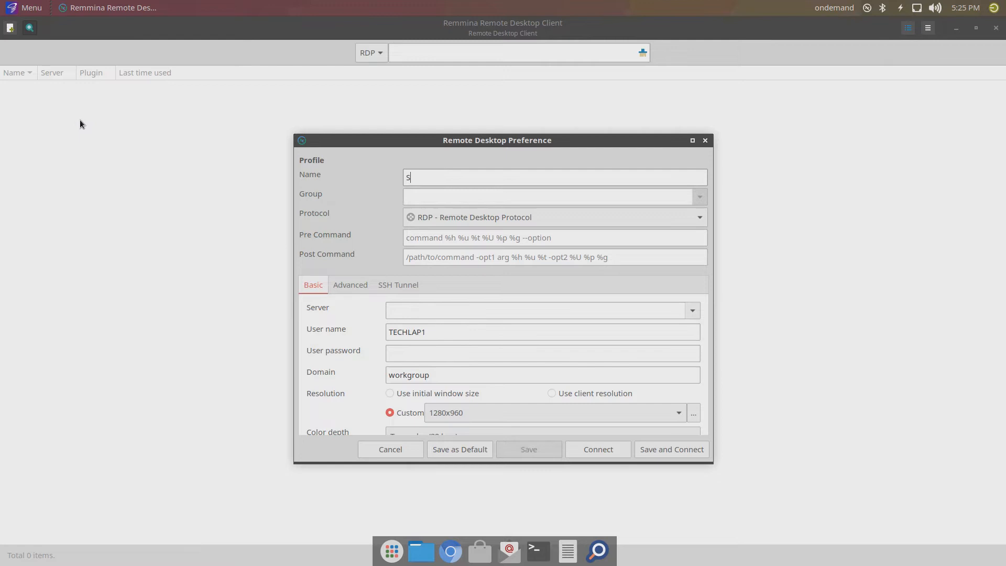
pyautogui.write('AMSUNG LAP')
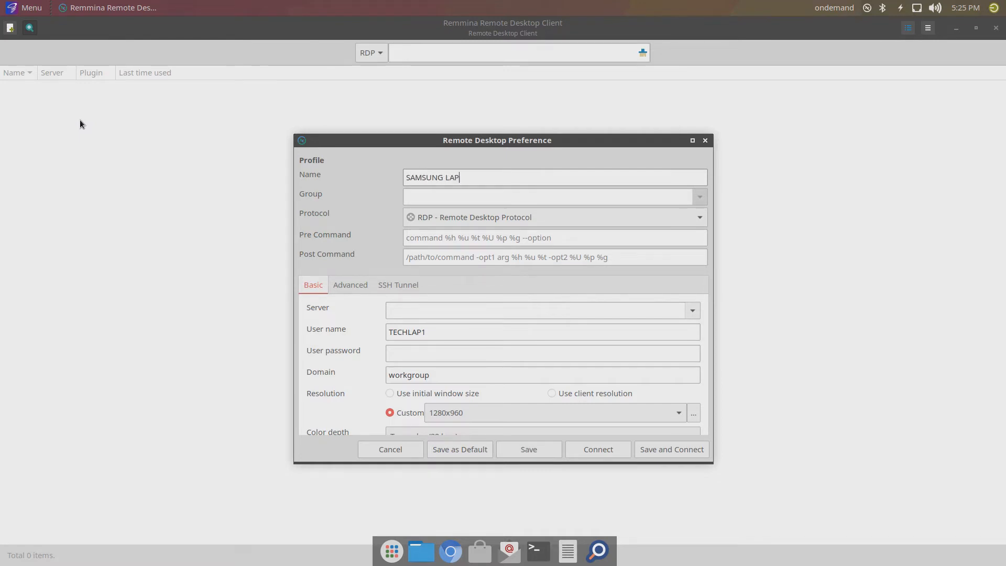
pyautogui.write('1')
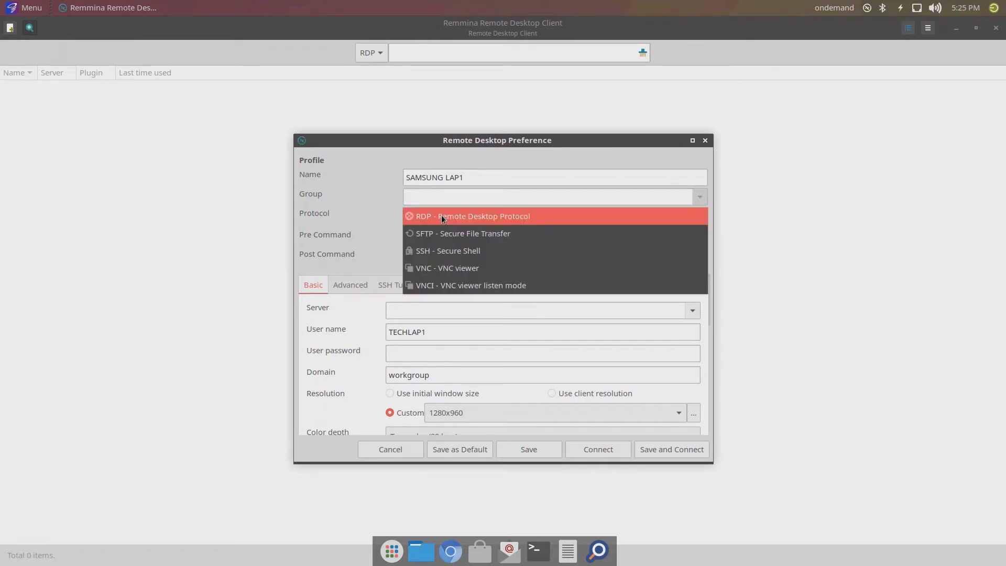
pyautogui.moveTo(445, 254)
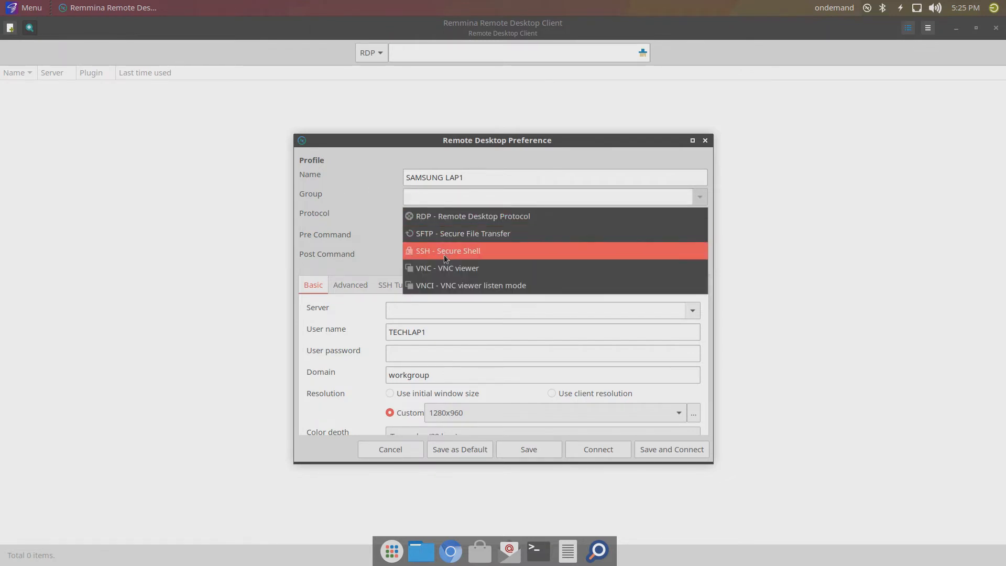
pyautogui.moveTo(449, 285)
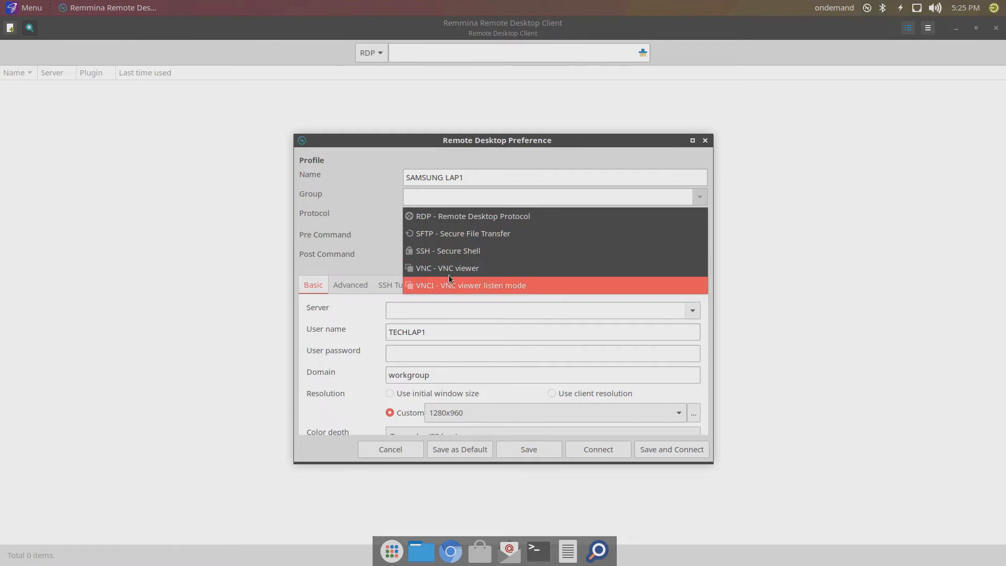
pyautogui.moveTo(447, 228)
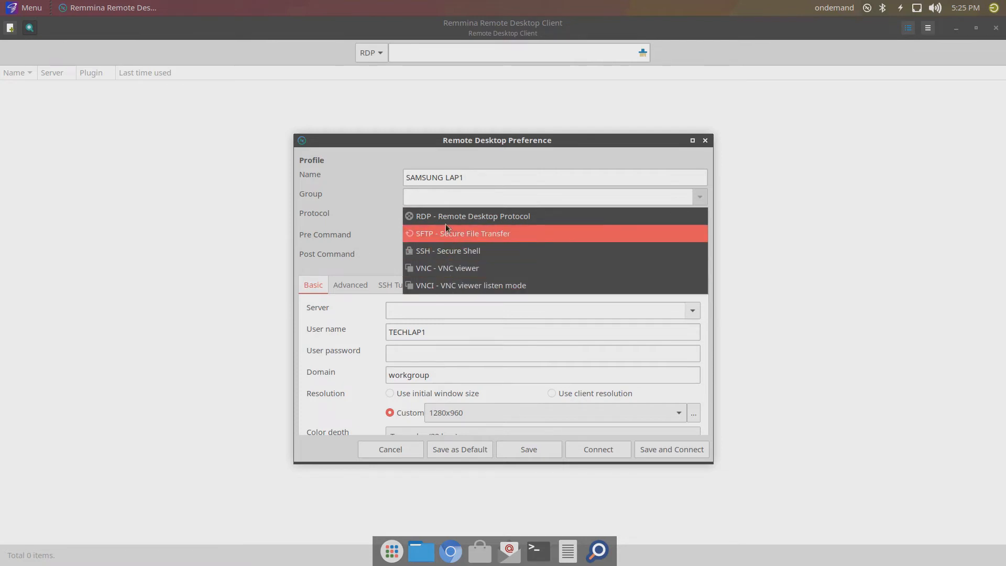
pyautogui.click(472, 217)
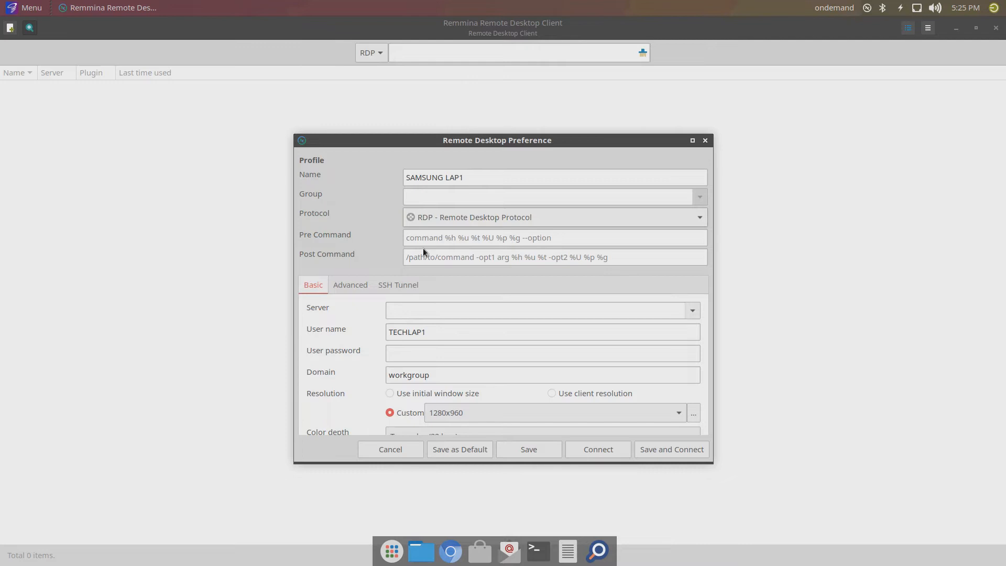
# Enter server 192.168.86.23 and password, with 1280x960 resolution and True color (32 bpp)
pyautogui.write('192.168.86.23')
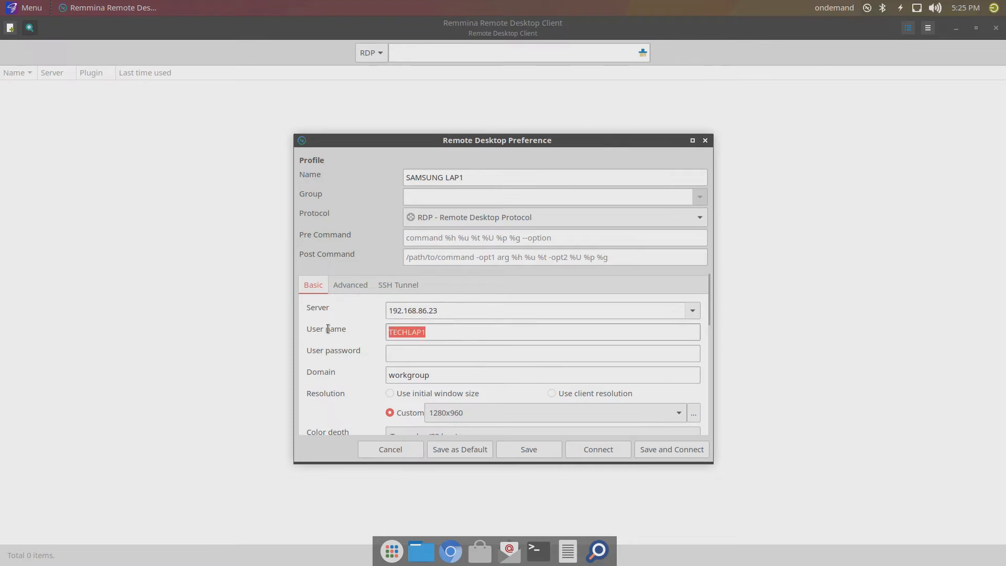
pyautogui.write('••')
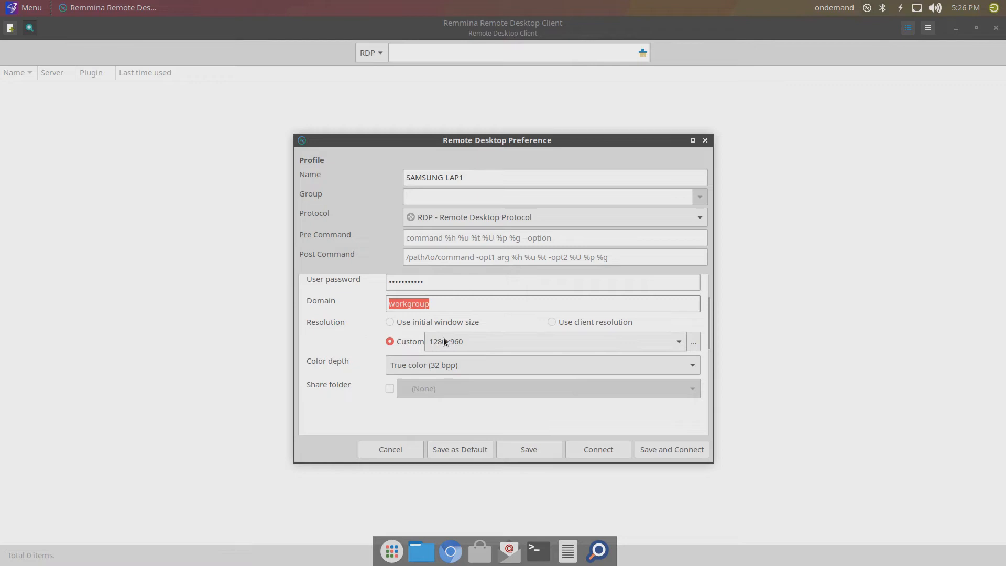
pyautogui.click(678, 340)
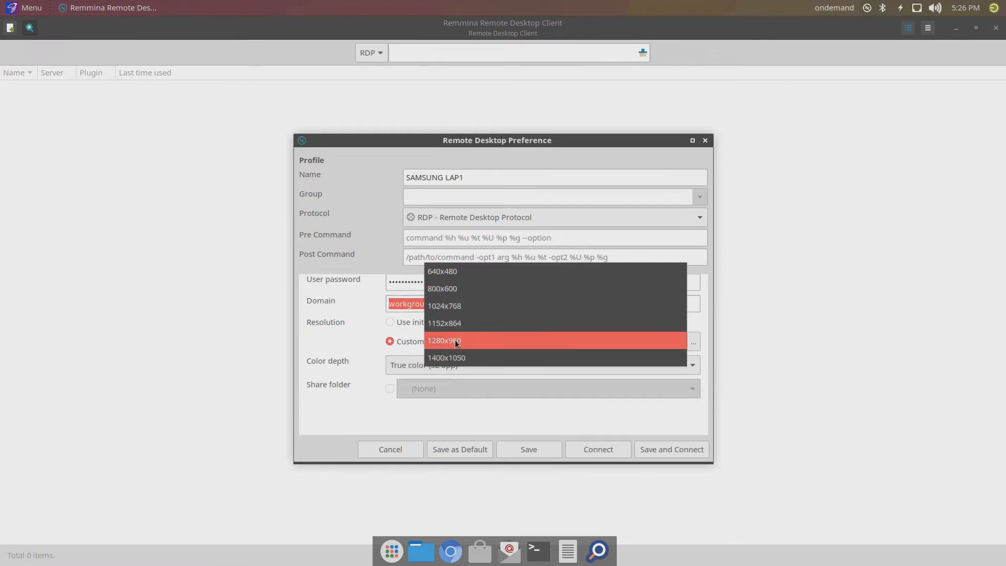
pyautogui.click(443, 341)
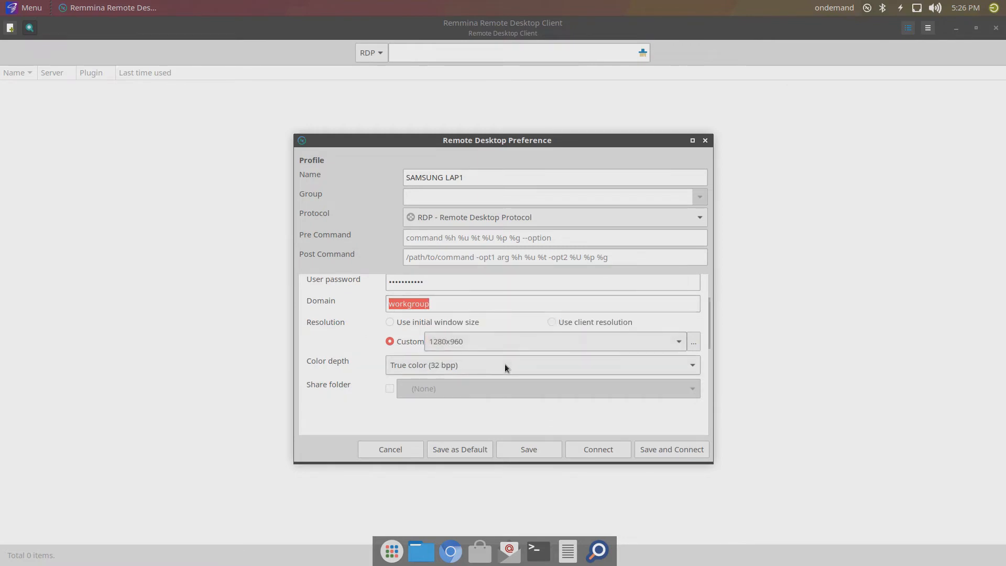
pyautogui.click(542, 365)
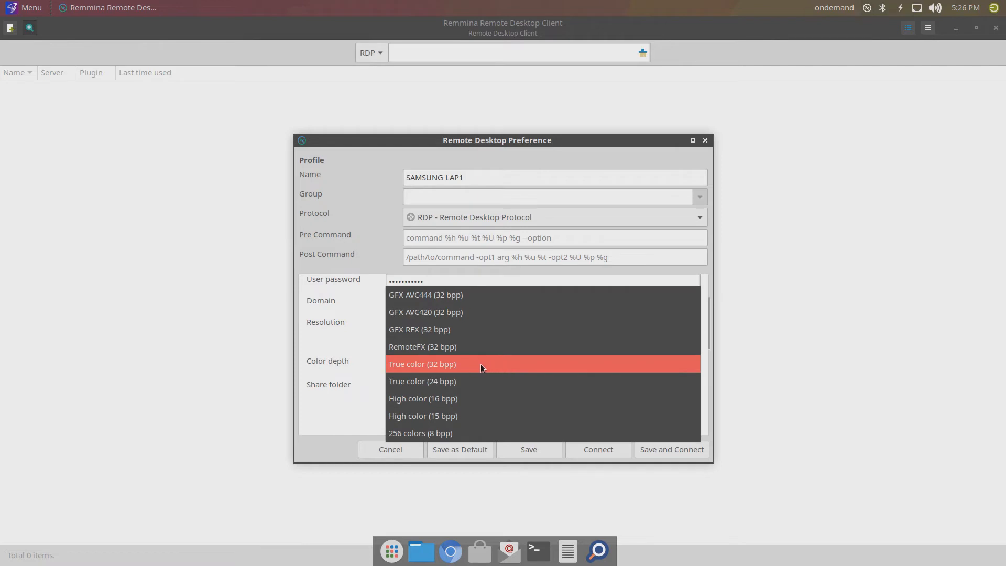
pyautogui.moveTo(460, 311)
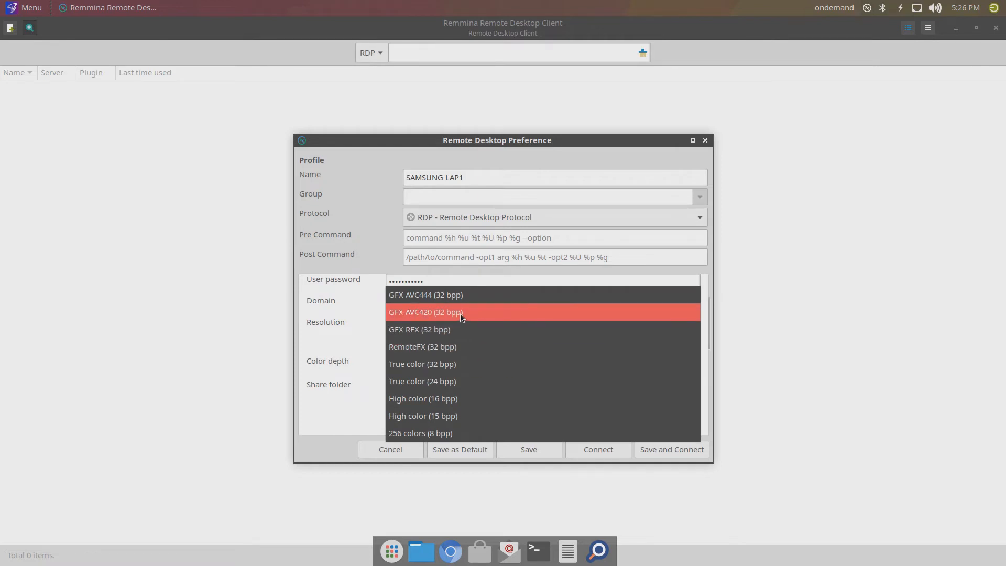
pyautogui.moveTo(465, 329)
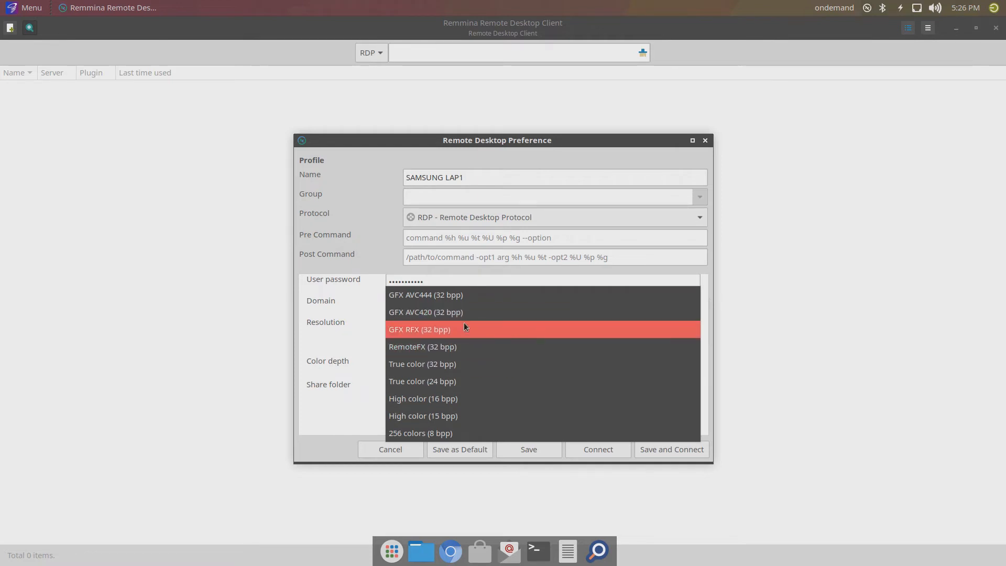
pyautogui.moveTo(469, 363)
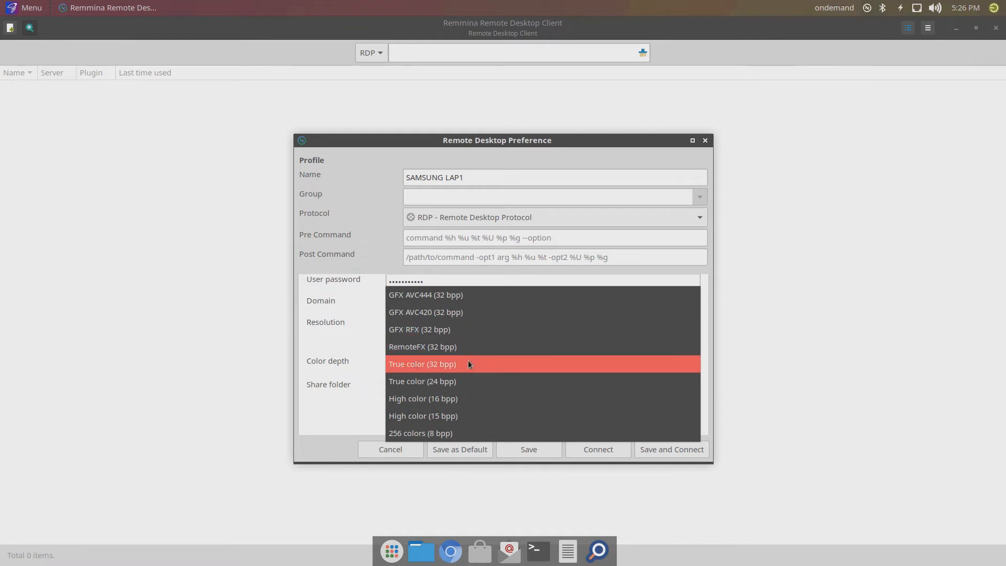
pyautogui.click(422, 364)
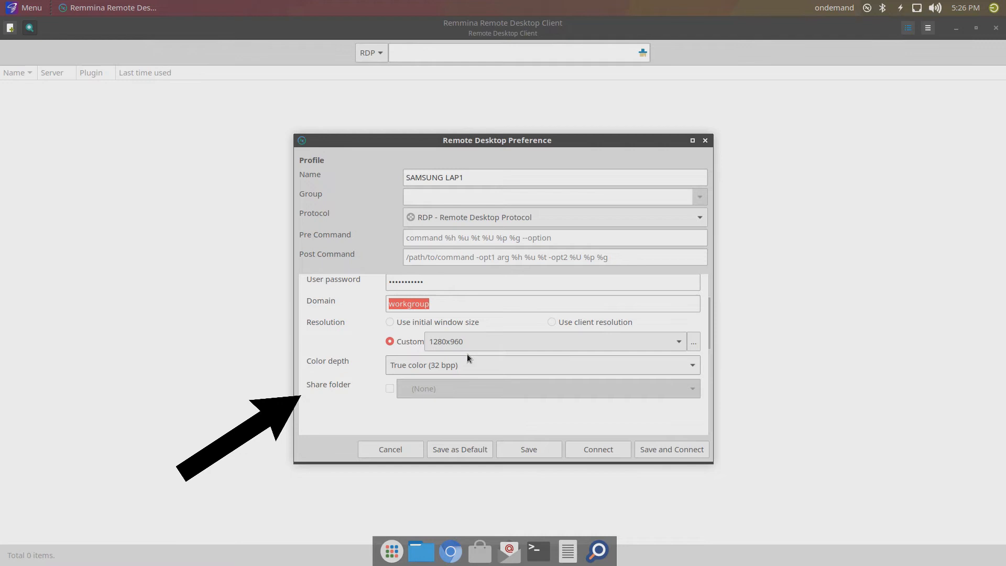
pyautogui.moveTo(349, 360)
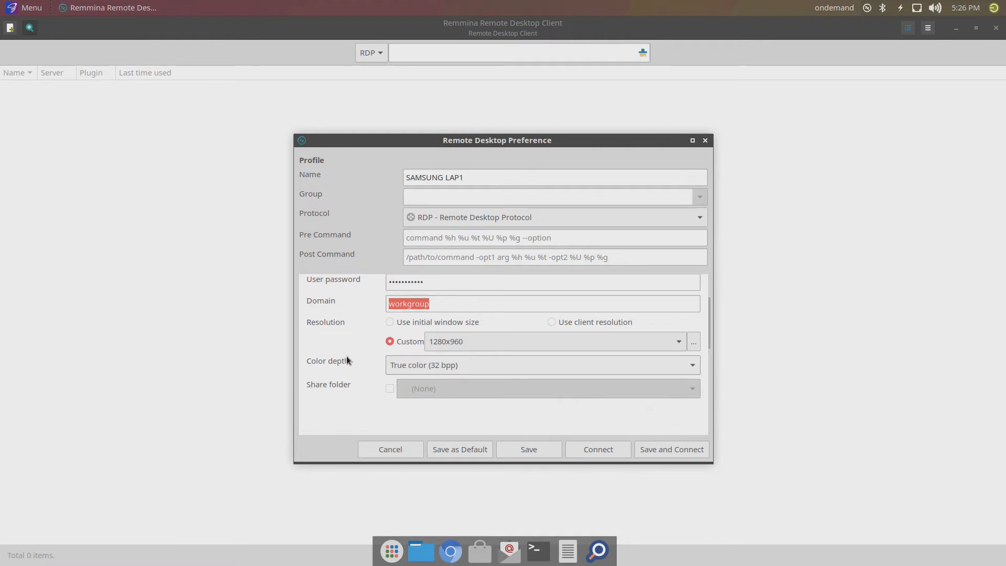
pyautogui.scroll(-3)
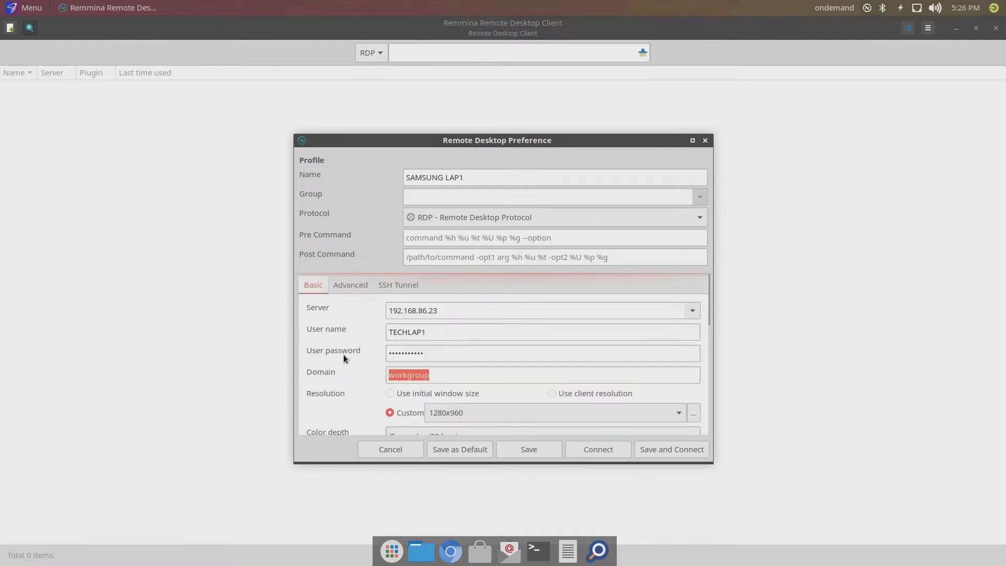
pyautogui.click(350, 285)
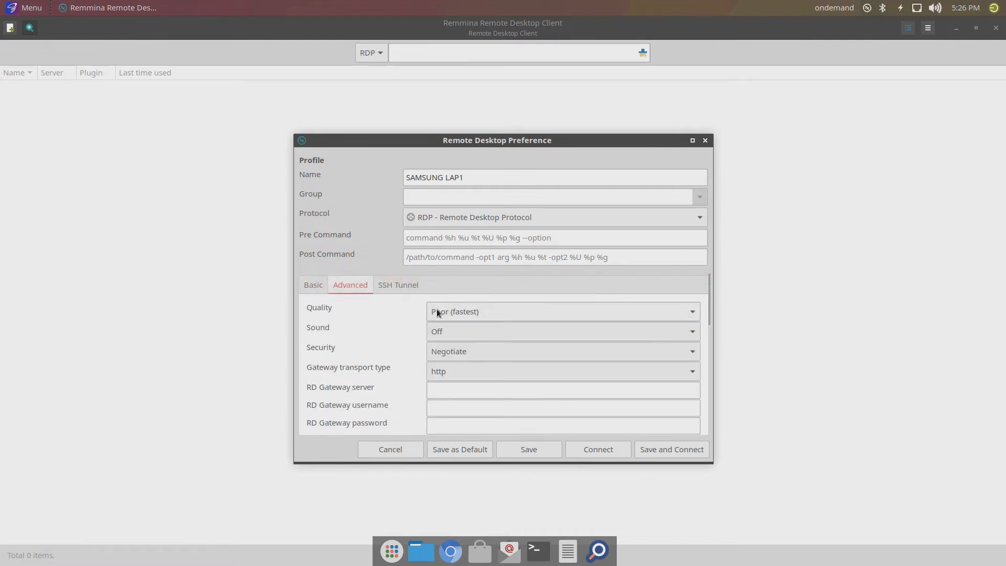
pyautogui.click(562, 311)
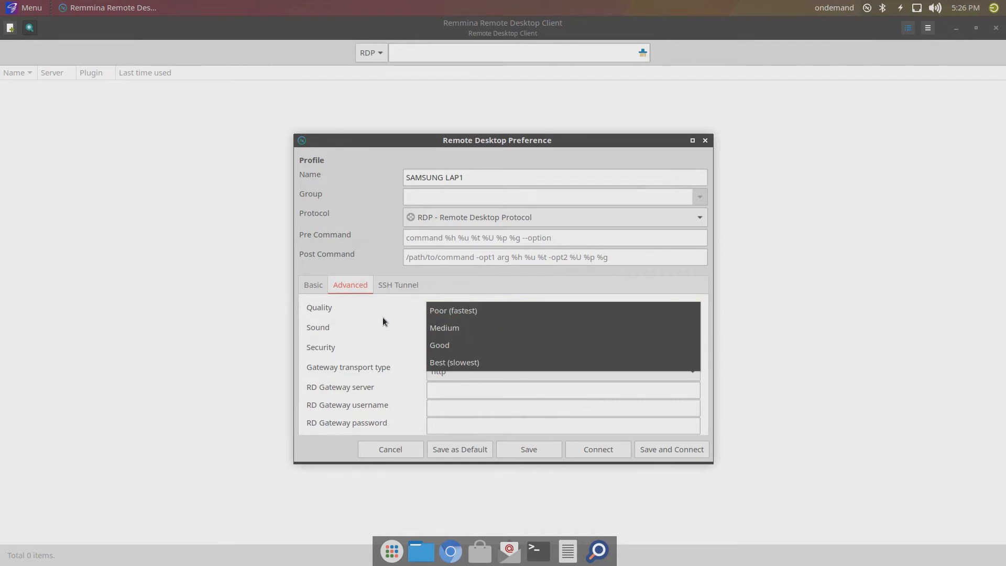
pyautogui.click(452, 311)
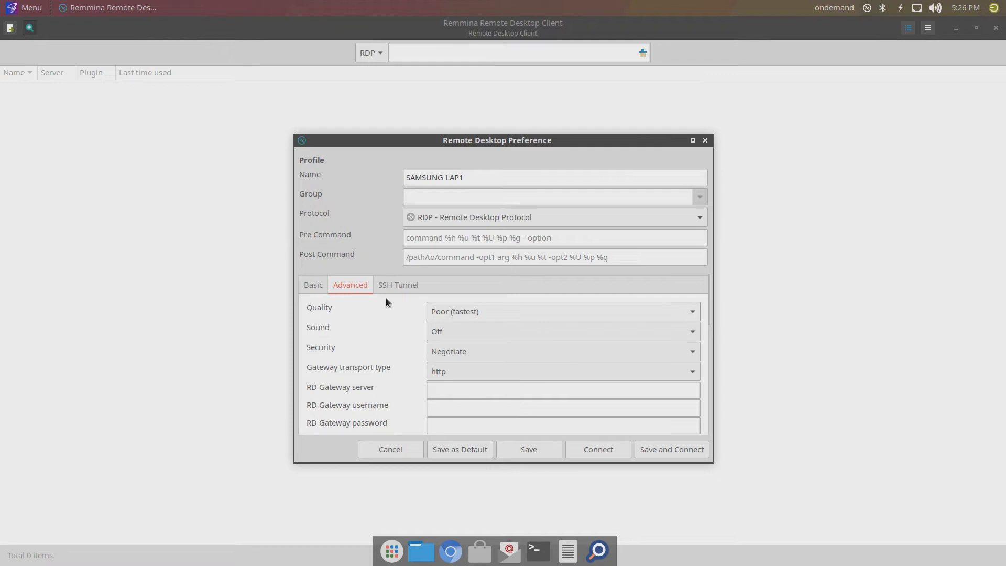
pyautogui.click(398, 284)
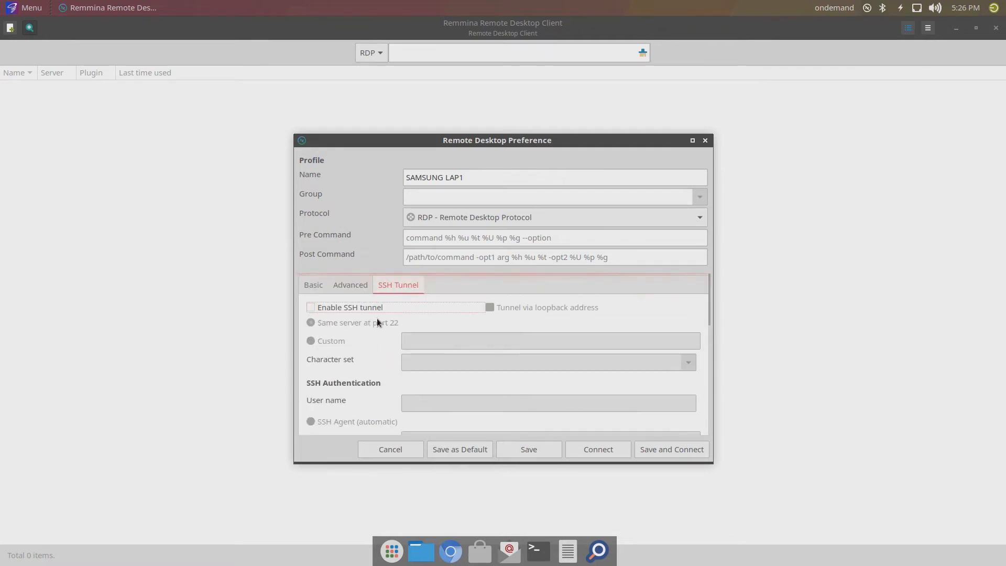
pyautogui.click(313, 285)
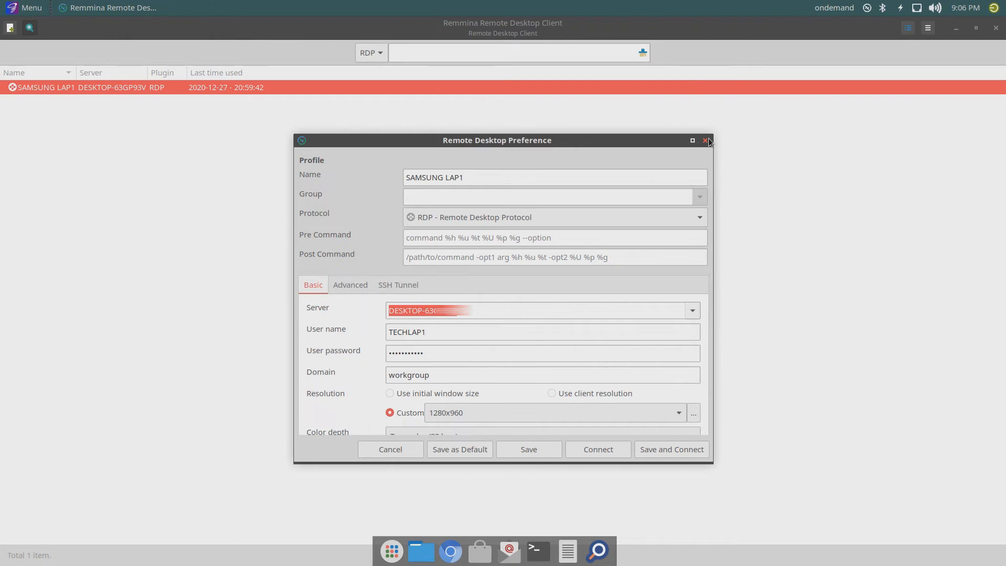
# Save the settings as defaults, confirm, then save SAMSUNG LAP1 and connect
pyautogui.click(459, 449)
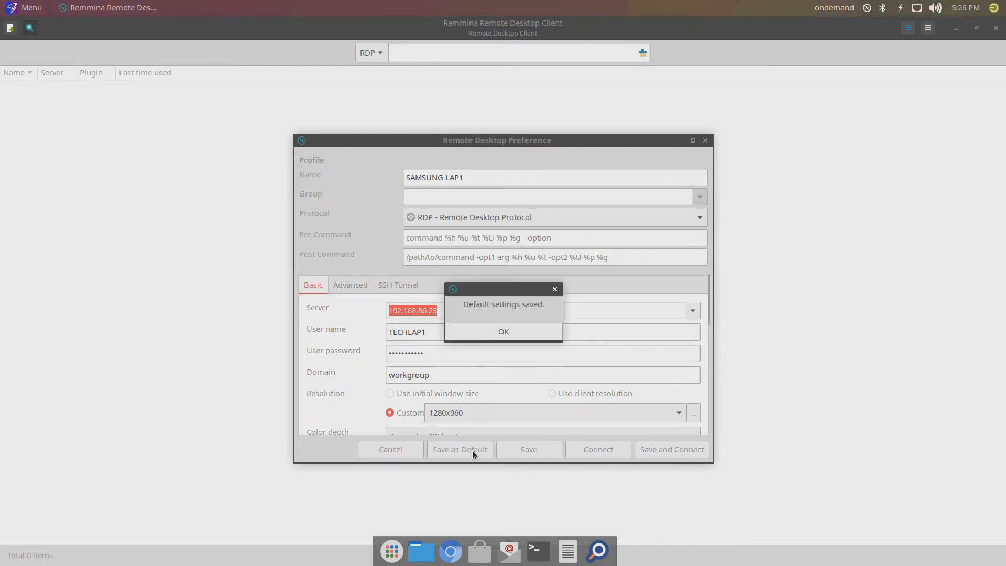
pyautogui.click(503, 331)
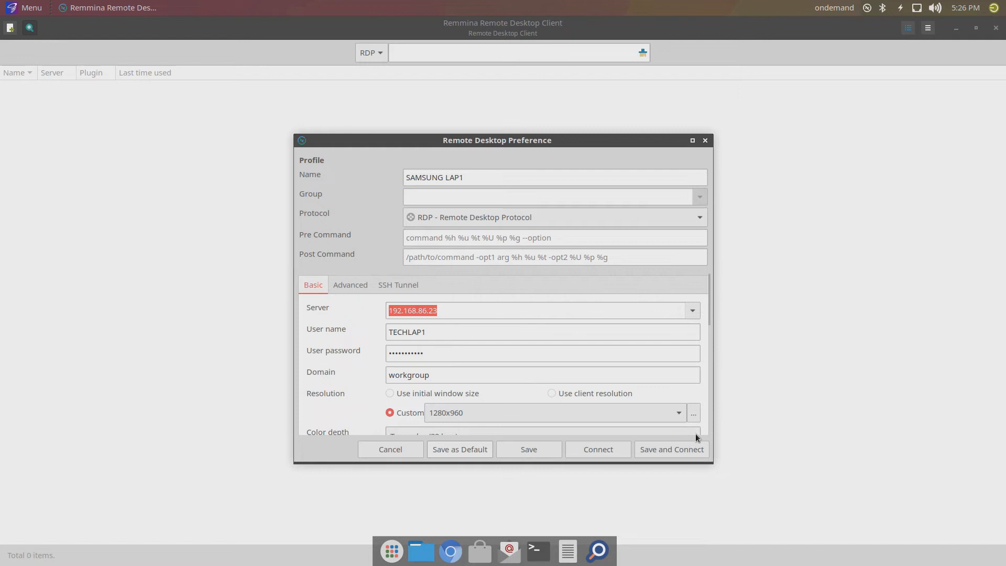
pyautogui.click(671, 449)
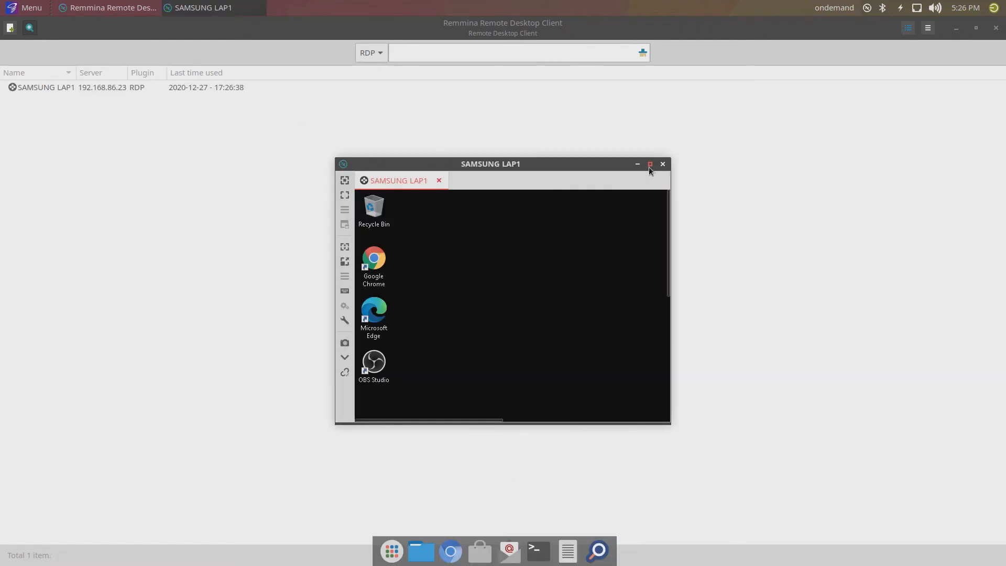
# Maximize the SAMSUNG LAP1 session window and select the Google Chrome shortcut
pyautogui.click(648, 164)
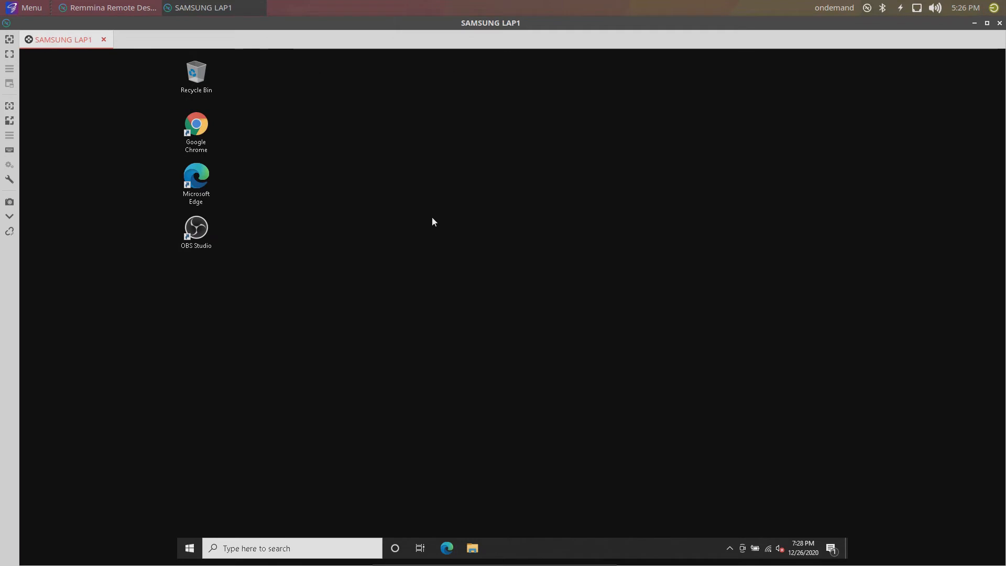
pyautogui.click(189, 548)
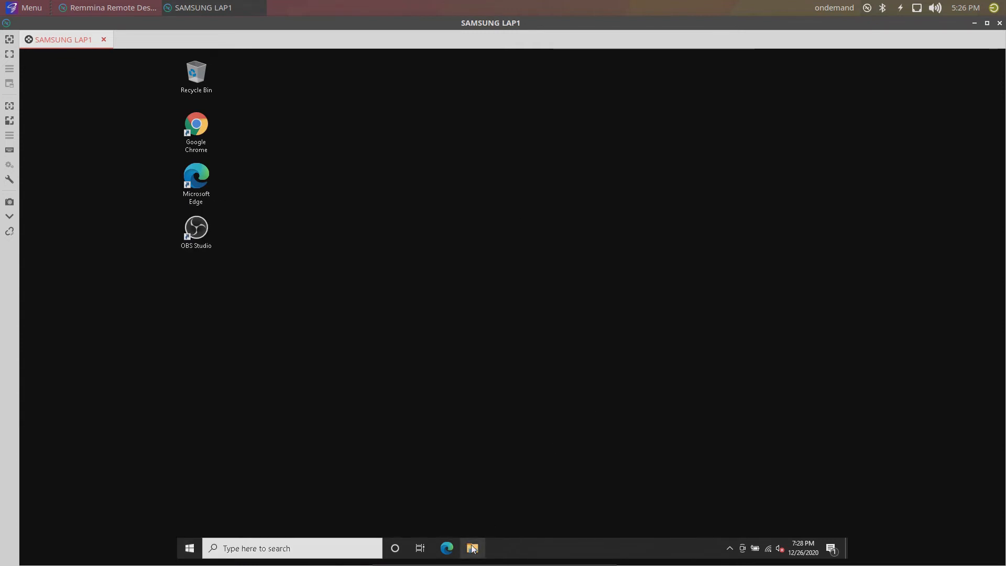
pyautogui.click(471, 548)
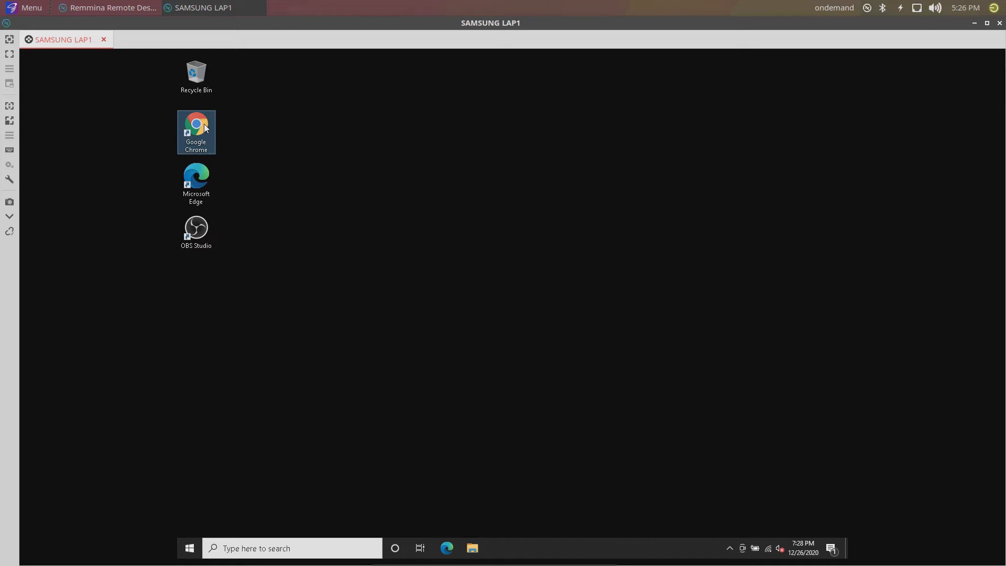
# Launch Chrome, open YouTube, search 'tech lap' and open the Tech Lap channel
pyautogui.doubleClick(196, 125)
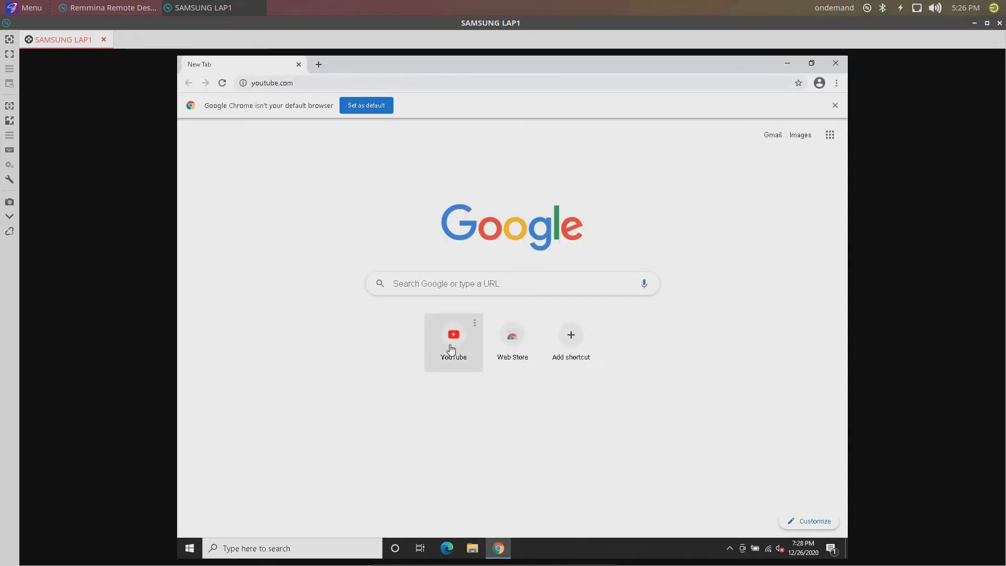
pyautogui.click(452, 334)
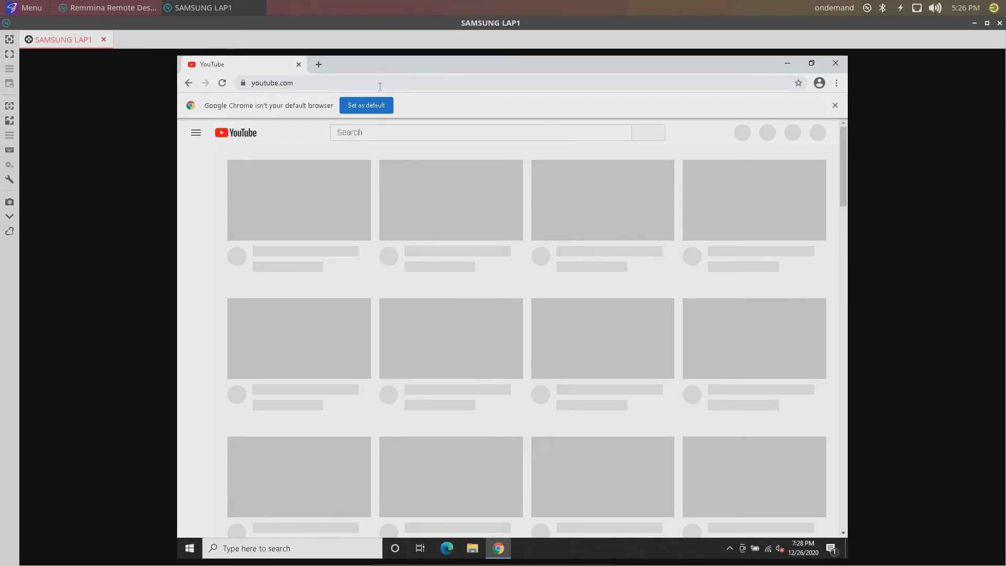
pyautogui.write('tech lap')
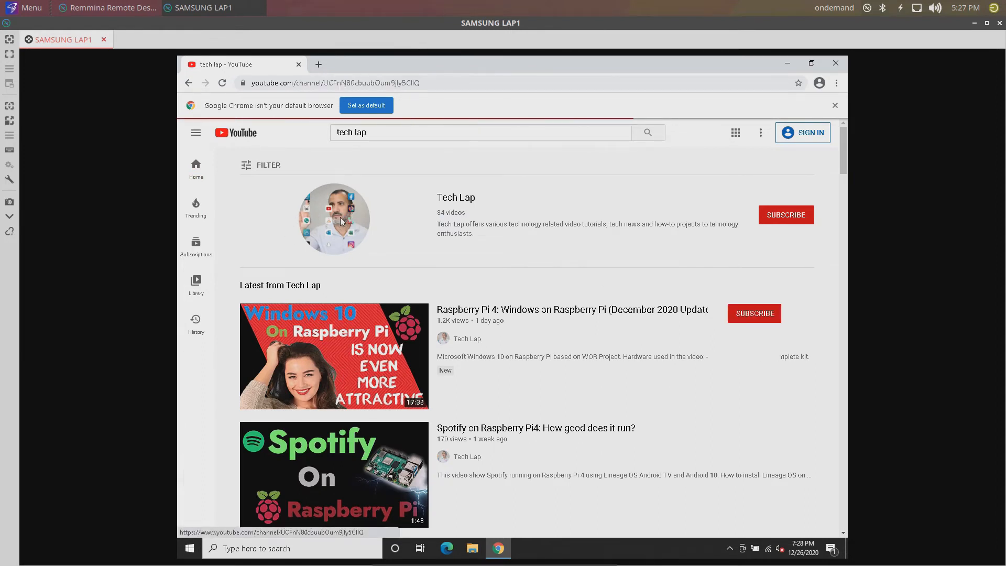
pyautogui.click(333, 219)
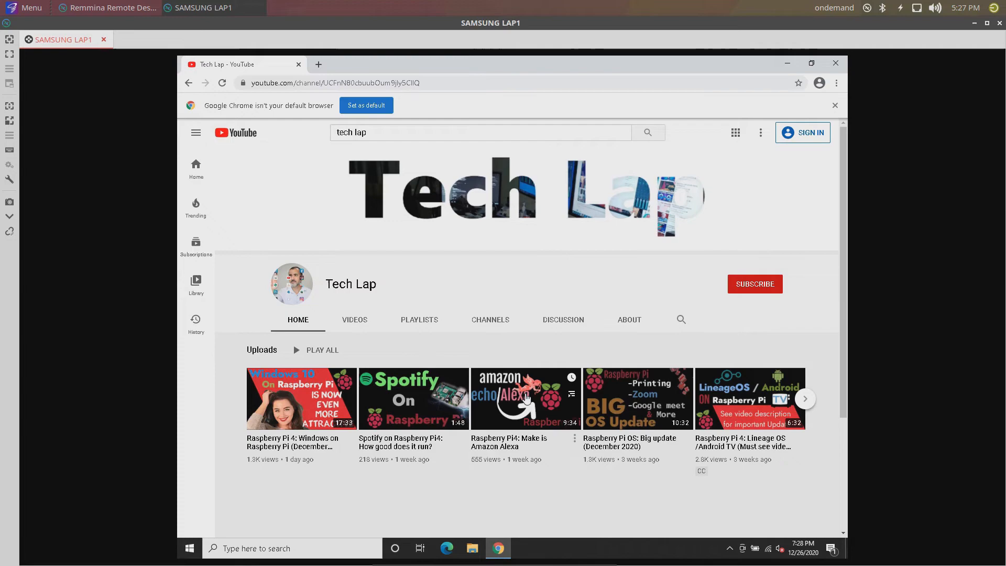